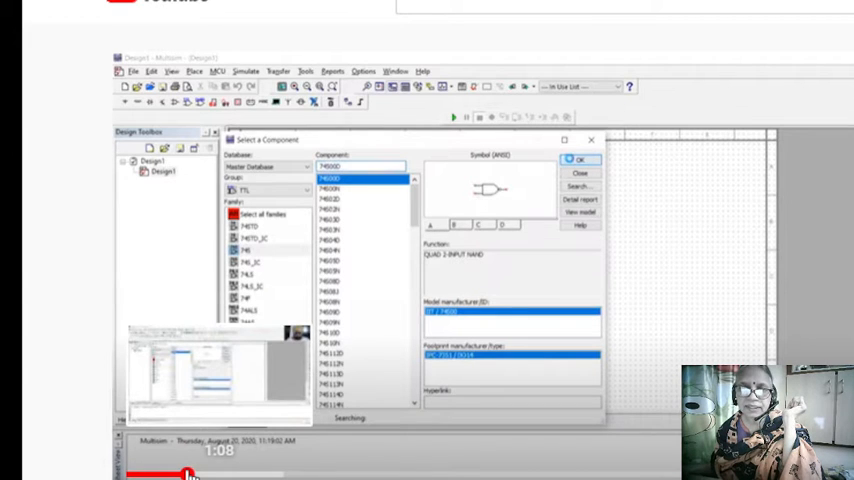
# - Place a 74LS00 quad NAND gate U1A from the TTL family onto the empty sheet
pyautogui.click(580, 160)
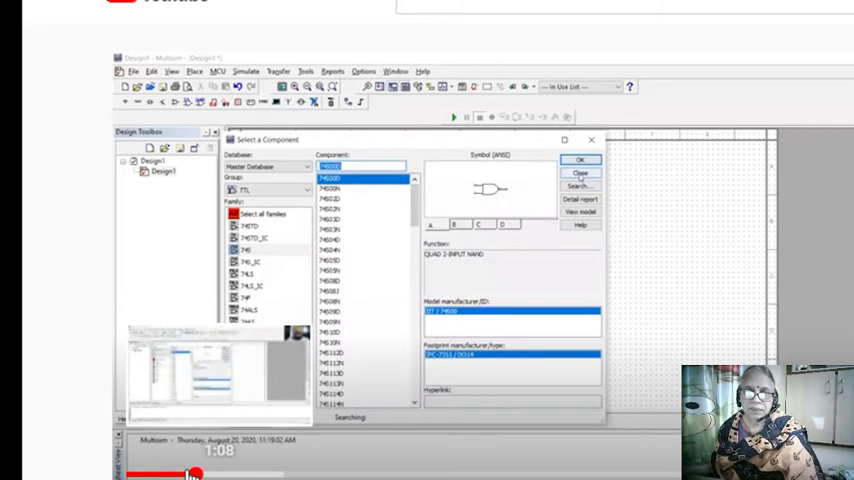
pyautogui.click(580, 160)
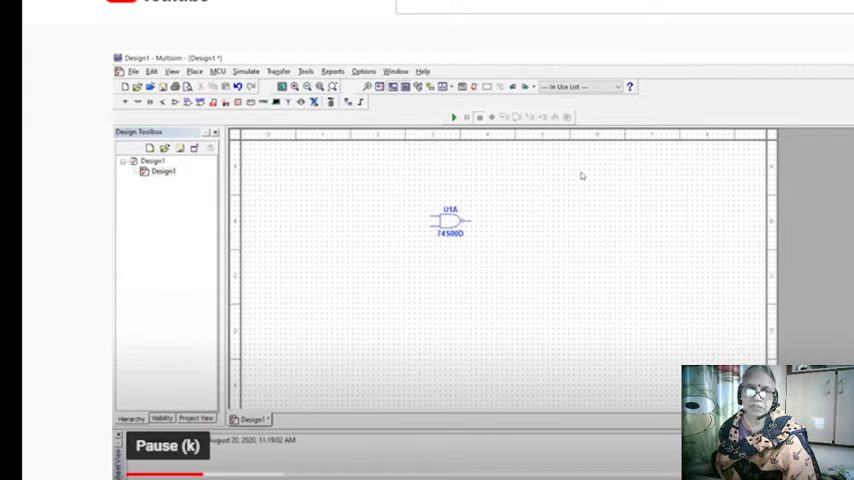
pyautogui.moveTo(420, 216)
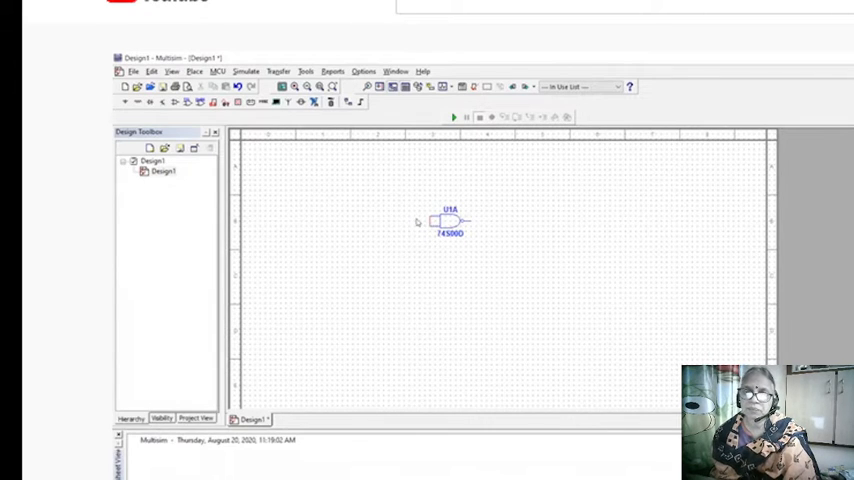
pyautogui.moveTo(476, 216)
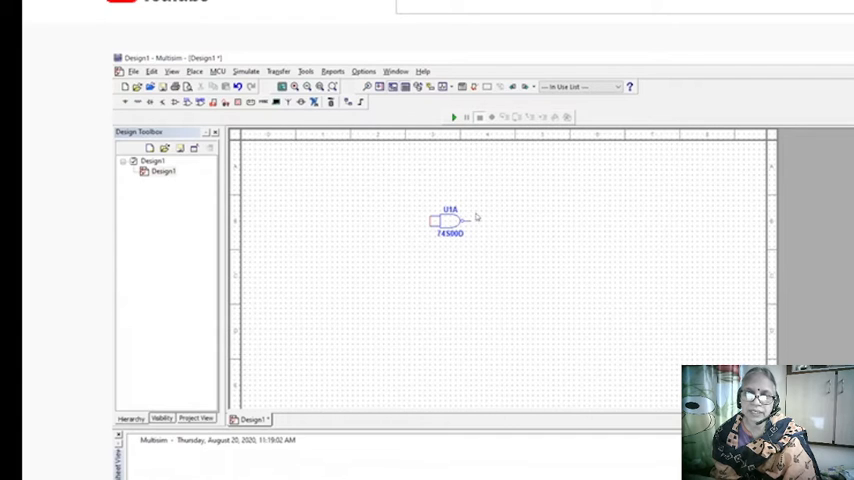
pyautogui.moveTo(340, 152)
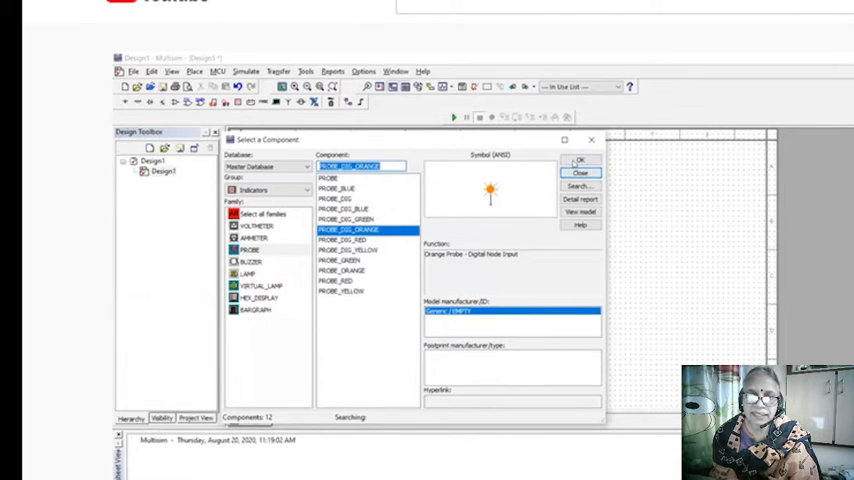
# - Place an orange digital probe lamp X1 and a Space-keyed interactive digital constant beside the NAND gate
pyautogui.click(580, 160)
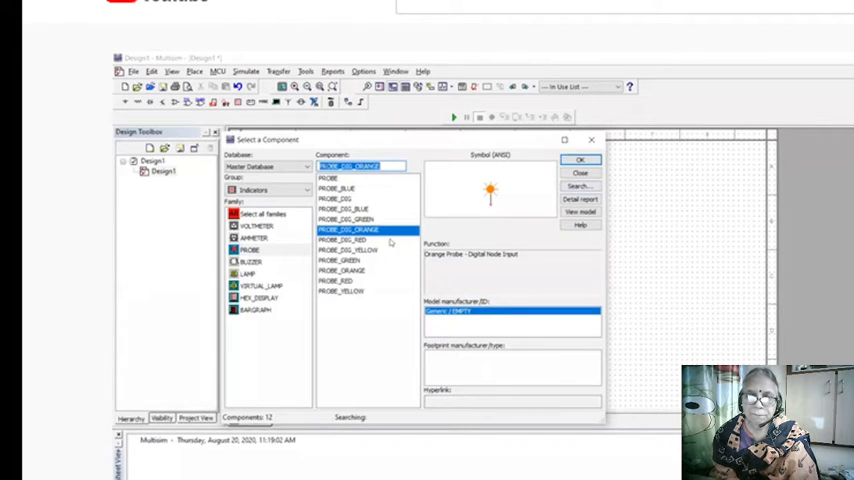
pyautogui.click(580, 160)
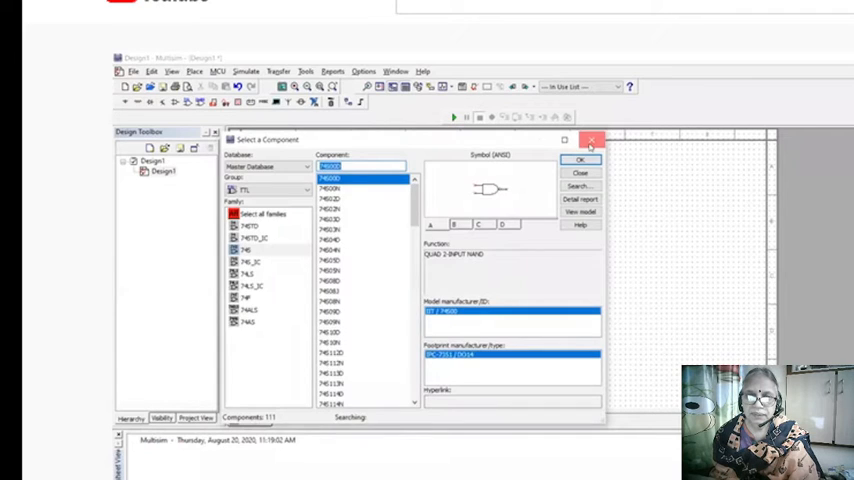
pyautogui.click(580, 160)
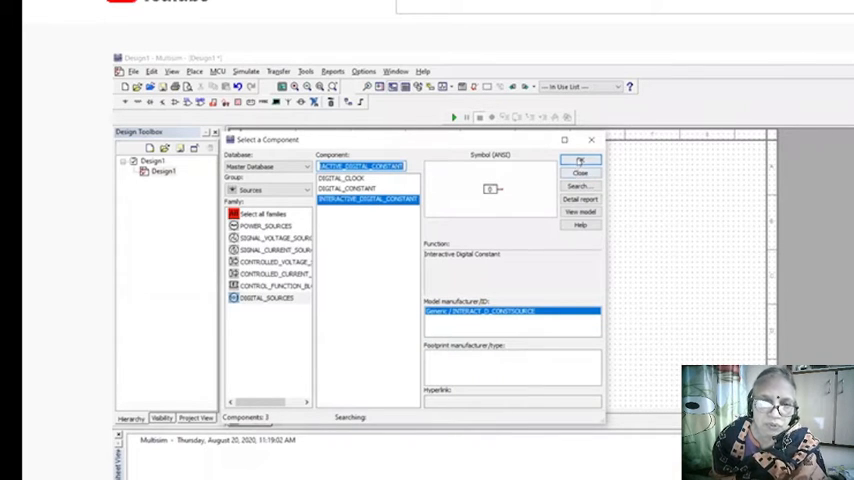
pyautogui.click(584, 160)
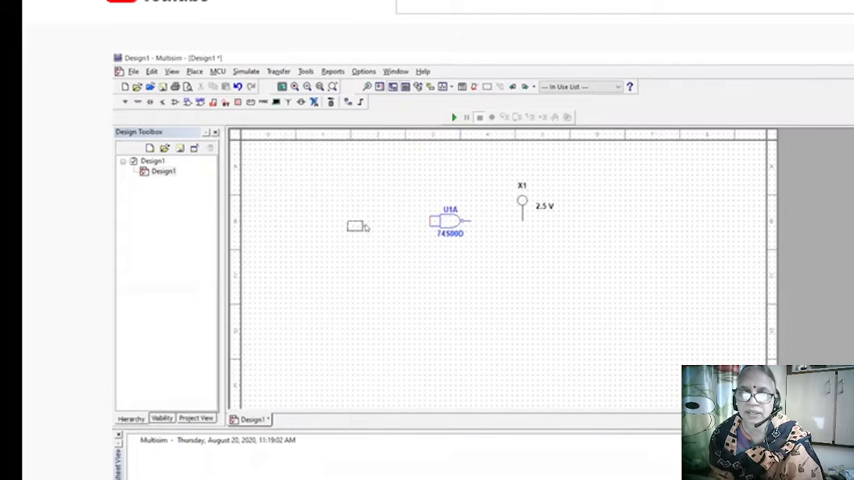
pyautogui.moveTo(564, 222)
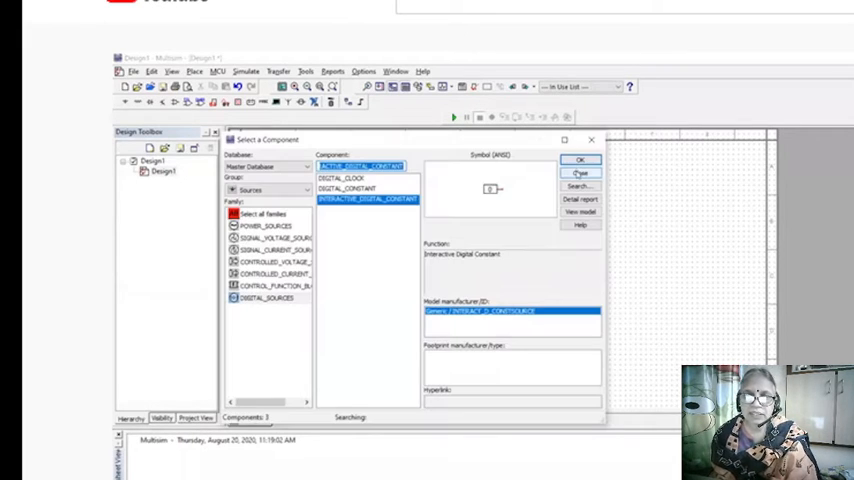
pyautogui.click(580, 160)
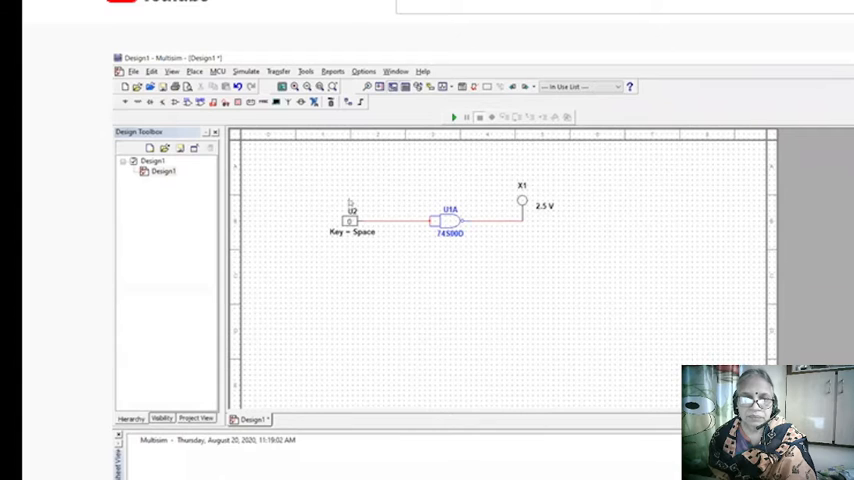
# - Relabel the interactive digital constant as A in its Label properties
pyautogui.doubleClick(350, 212)
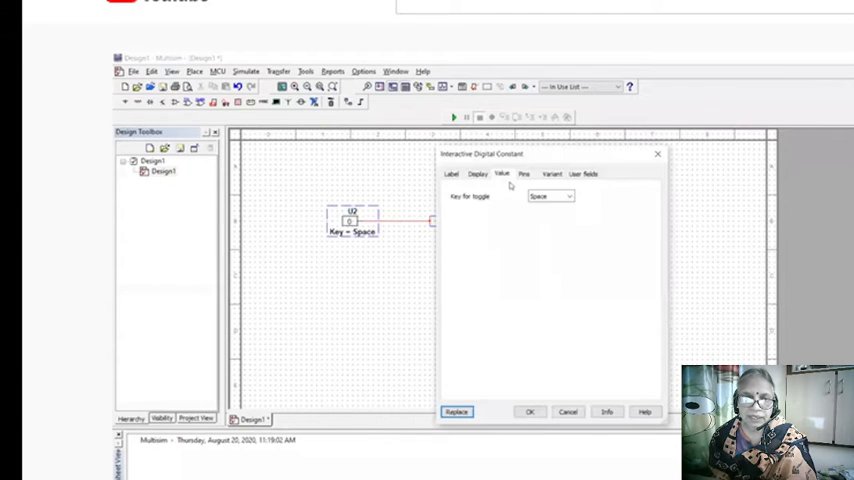
pyautogui.click(452, 172)
pyautogui.write('A')
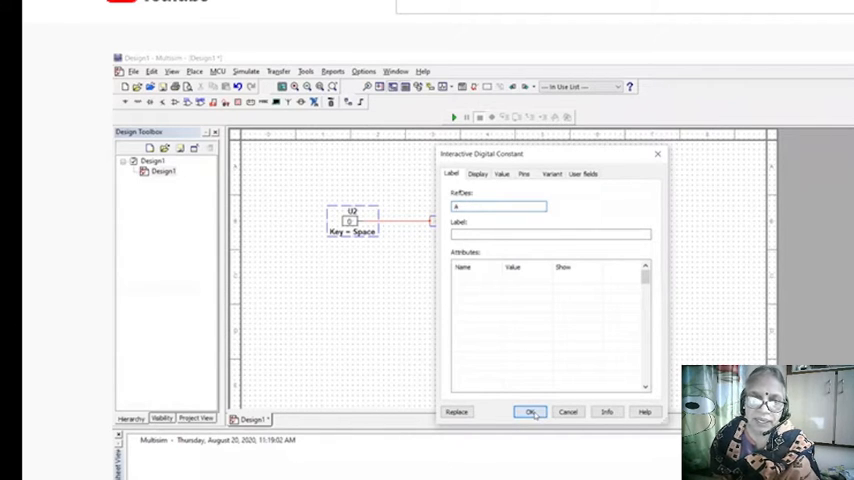
pyautogui.click(528, 412)
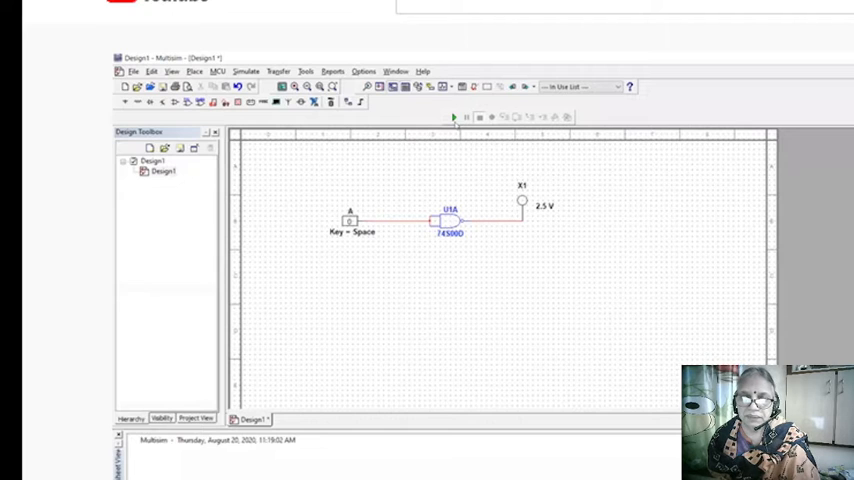
pyautogui.moveTo(432, 148)
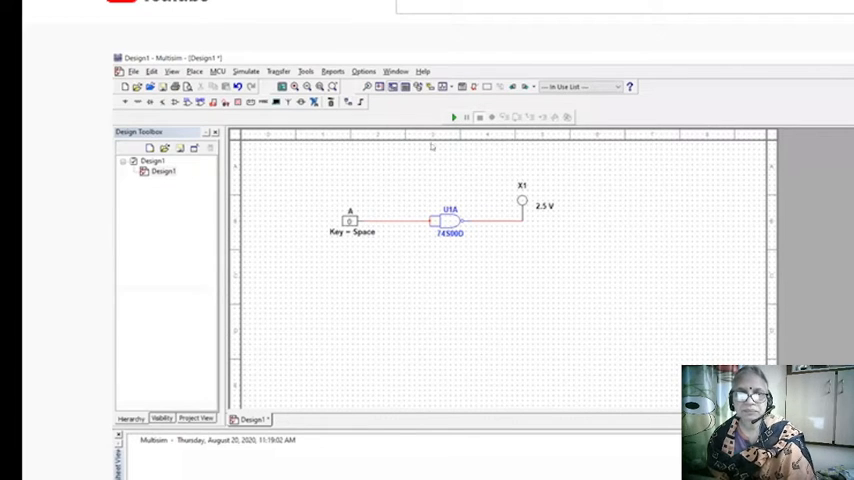
# - Simulate the single-gate NOT circuit driving probe X1
pyautogui.click(454, 116)
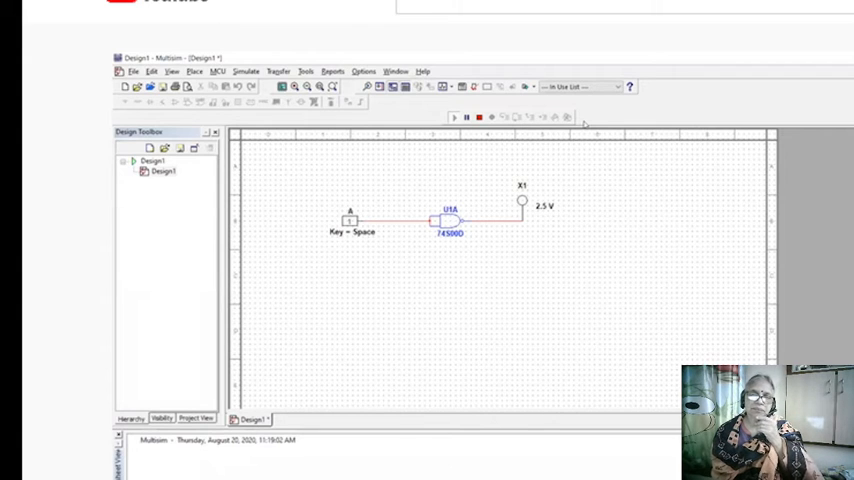
pyautogui.moveTo(488, 160)
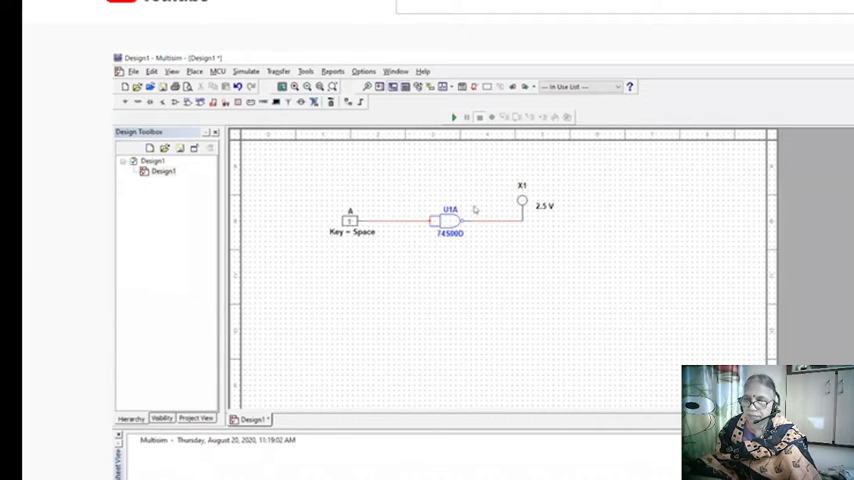
pyautogui.moveTo(466, 244)
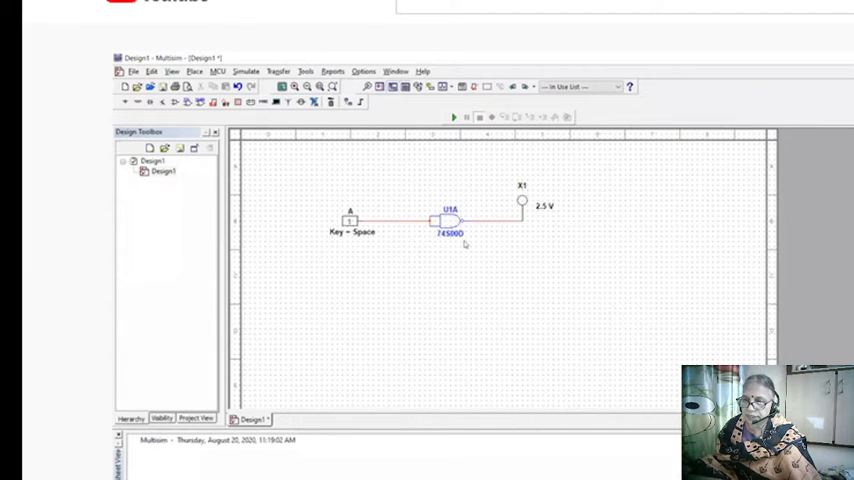
pyautogui.moveTo(512, 280)
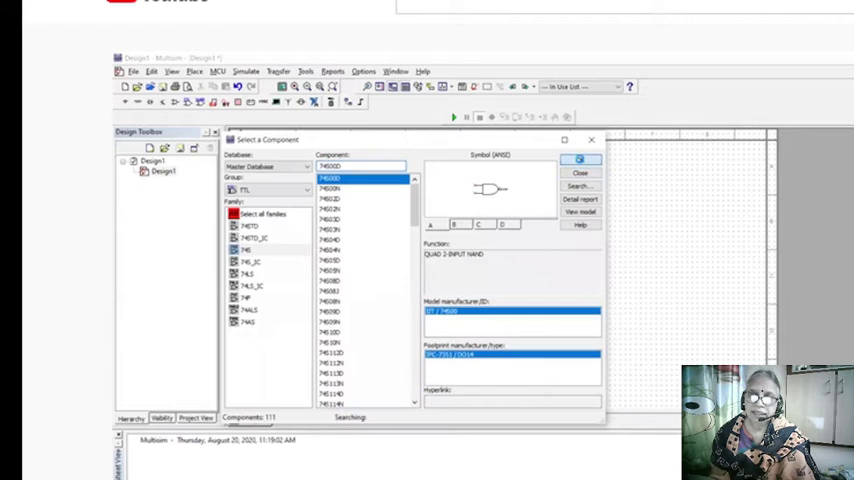
# - Place a second 74LS00 NAND gate and a second interactive digital constant on the sheet
pyautogui.click(580, 160)
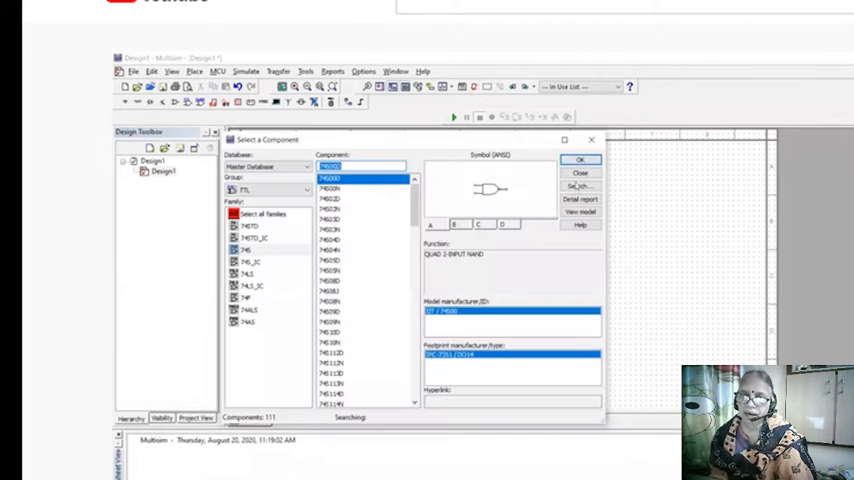
pyautogui.click(580, 160)
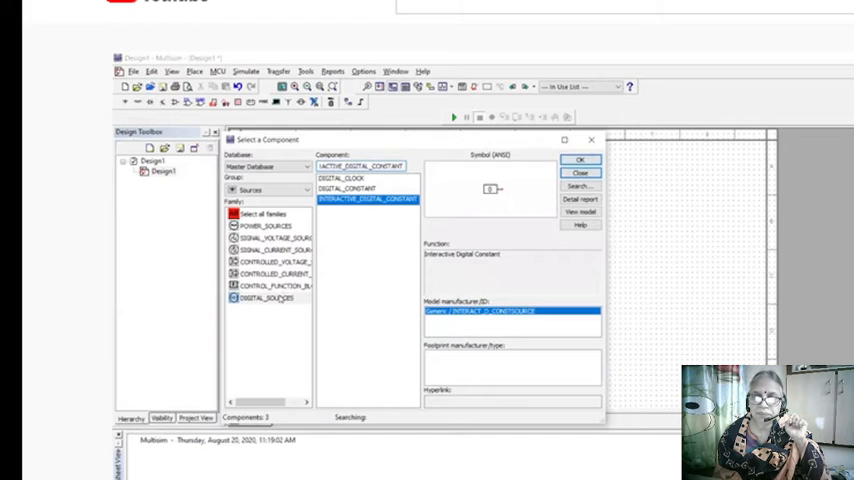
pyautogui.click(264, 298)
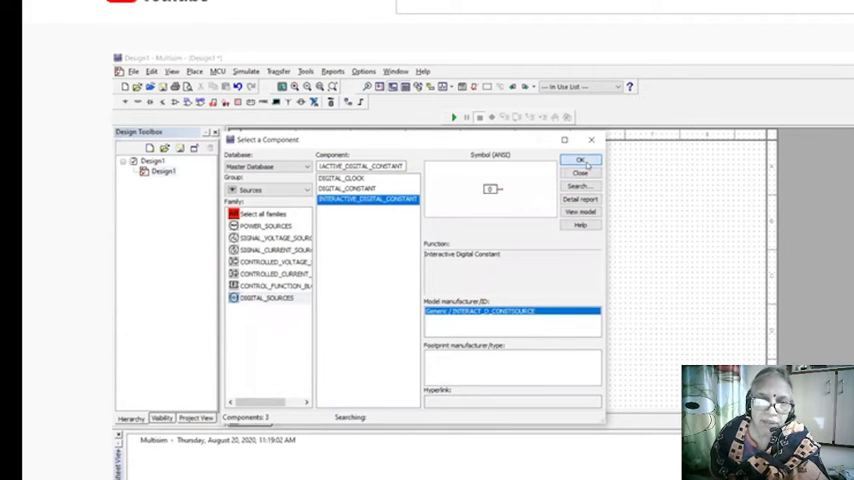
pyautogui.click(580, 164)
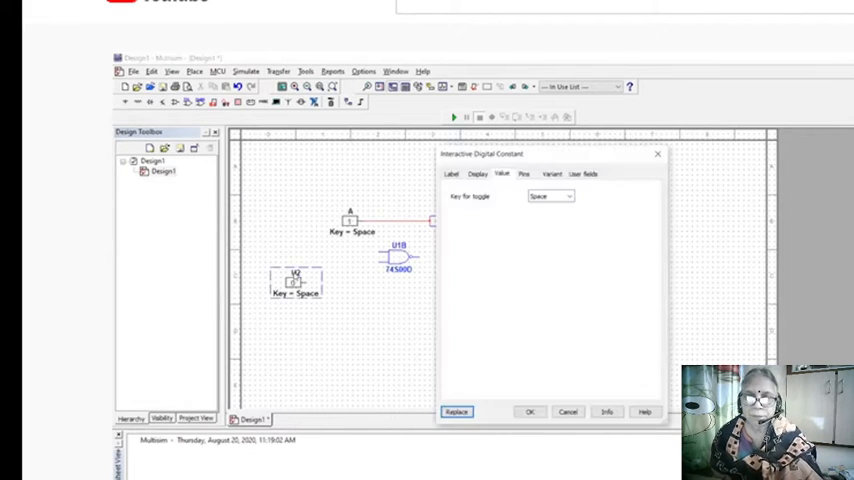
pyautogui.moveTo(388, 352)
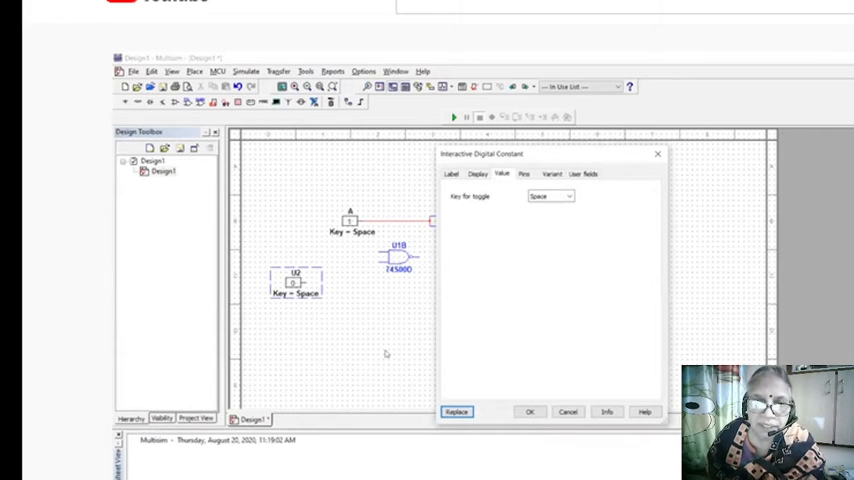
# - Relabel the second digital constant as B in its Label properties
pyautogui.click(452, 174)
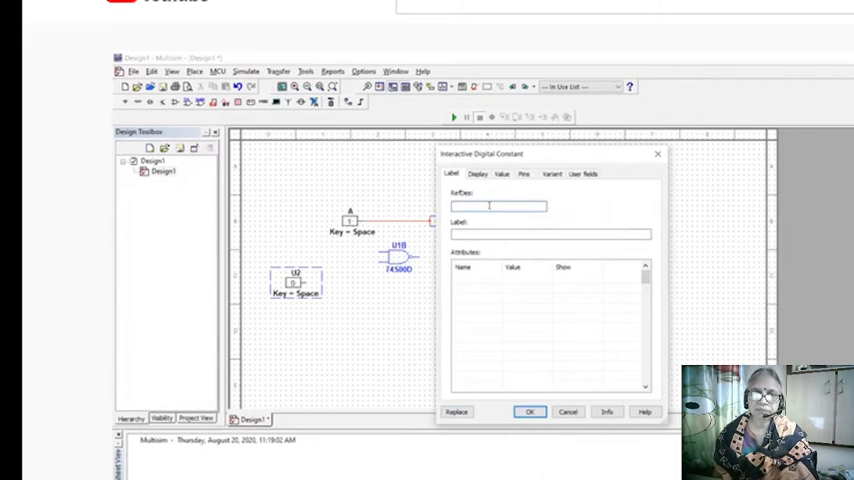
pyautogui.write('B')
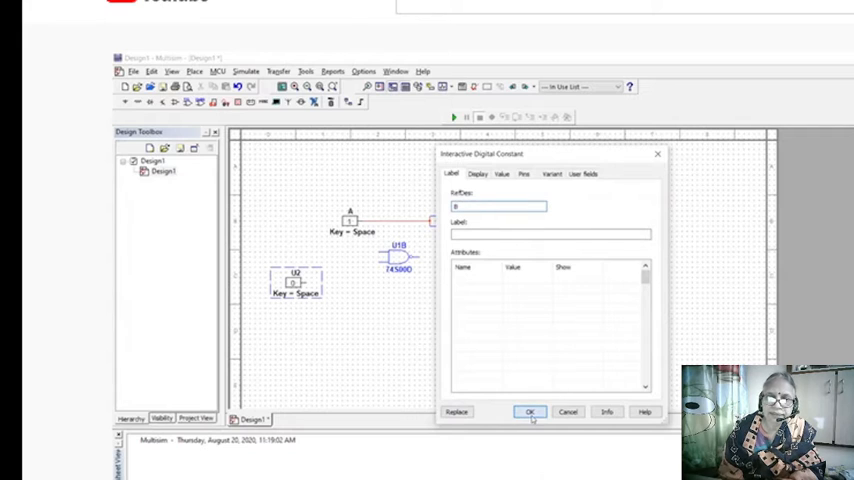
pyautogui.click(530, 412)
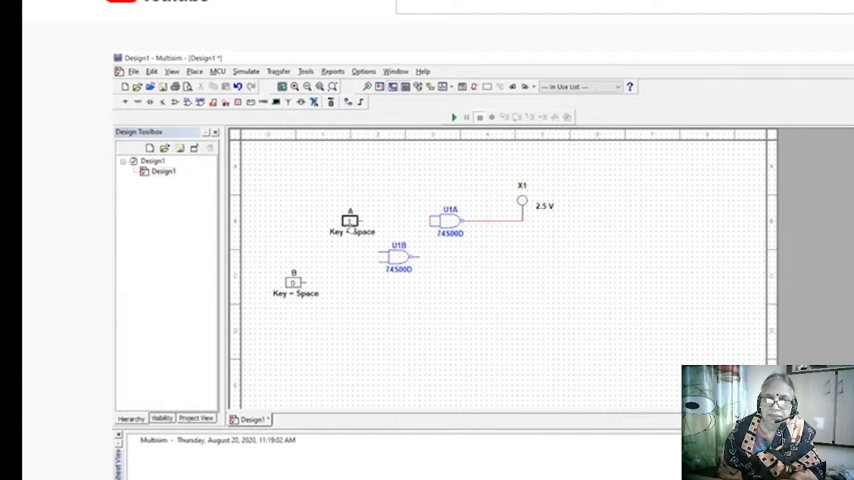
# - Move the second NAND gate U1B ahead of U1A to form the two-gate AND chain
pyautogui.moveTo(350, 218); pyautogui.dragTo(316, 180)
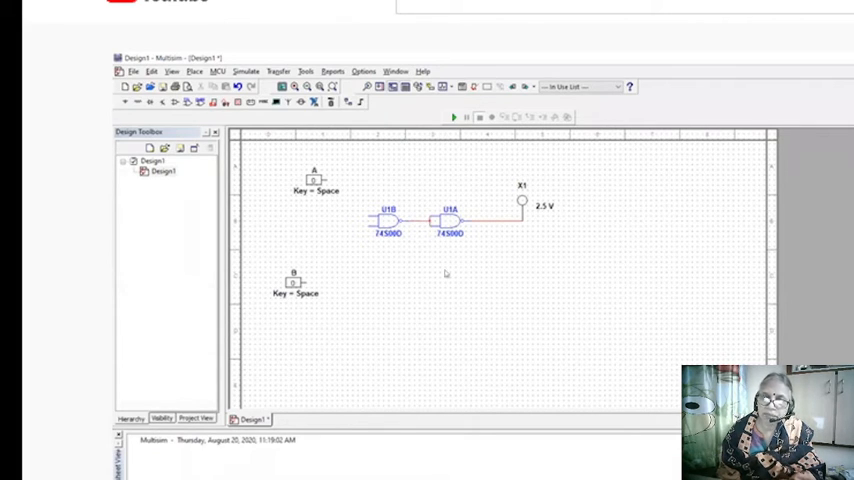
pyautogui.moveTo(368, 228)
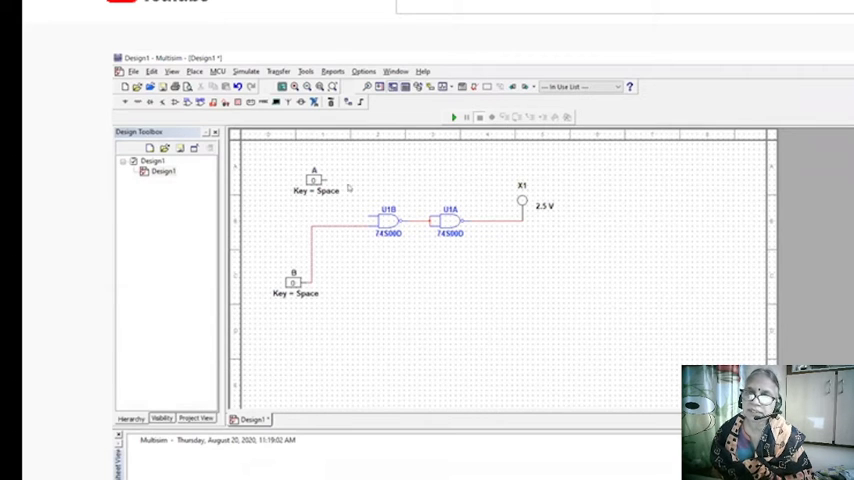
pyautogui.moveTo(370, 214)
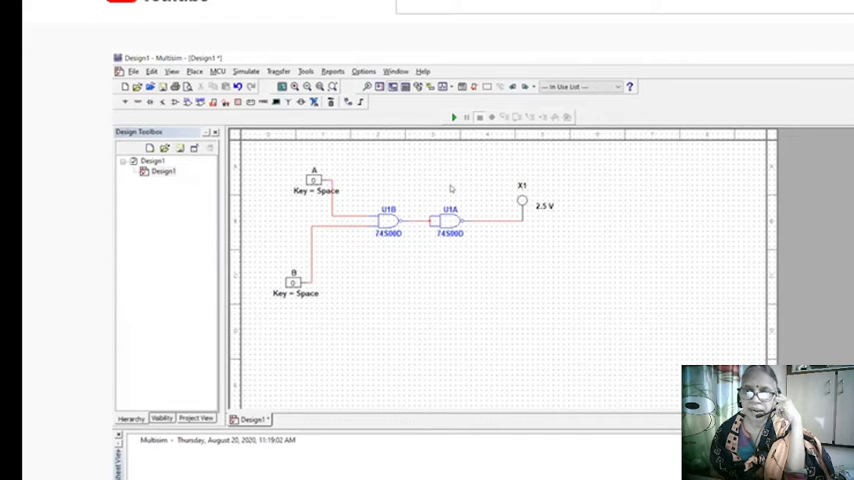
pyautogui.moveTo(544, 138)
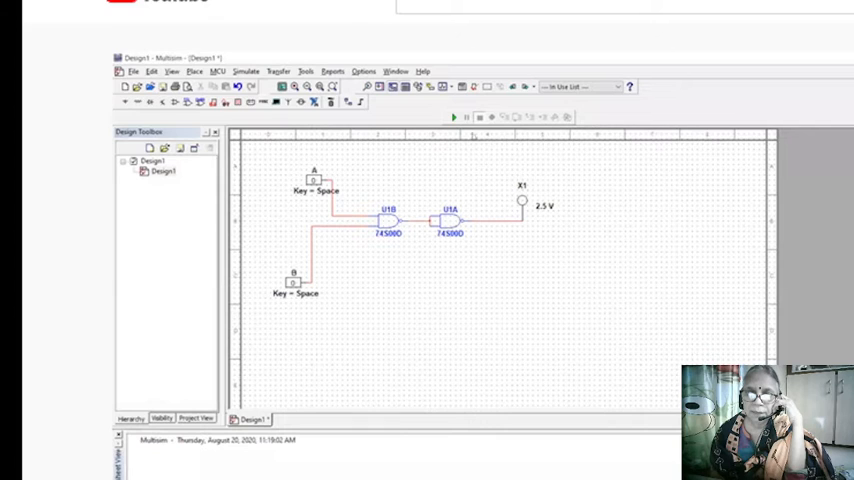
# - Simulate the AND circuit, flipping a switch to light X1, then place a third 74LS00 NAND gate
pyautogui.click(454, 116)
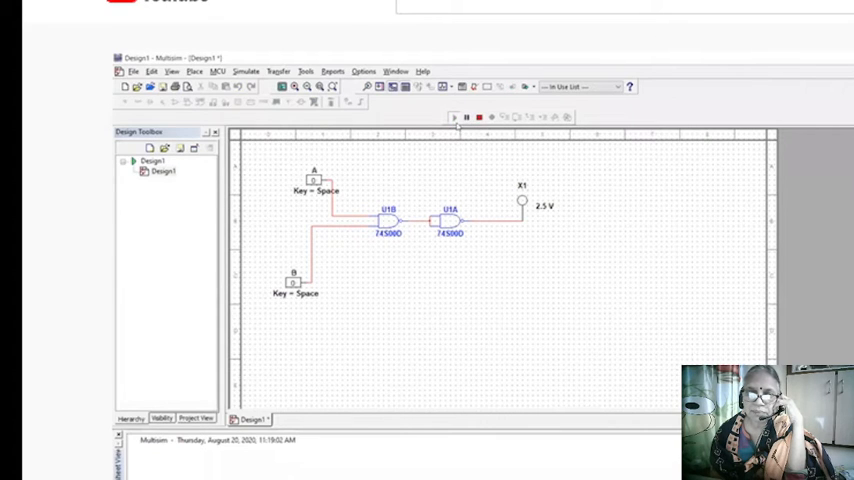
pyautogui.moveTo(578, 150)
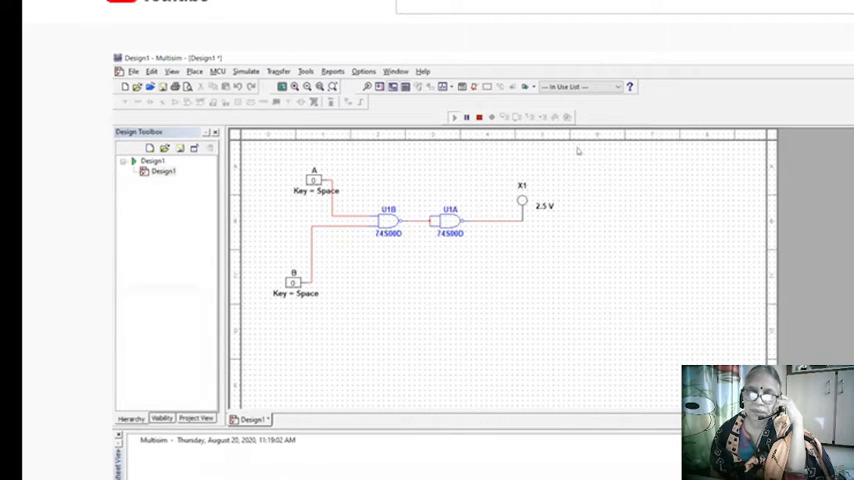
pyautogui.moveTo(466, 206)
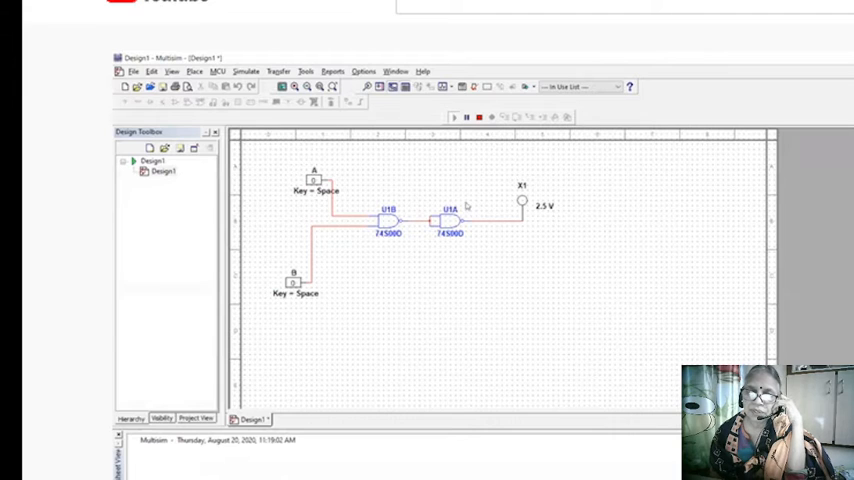
pyautogui.moveTo(550, 216)
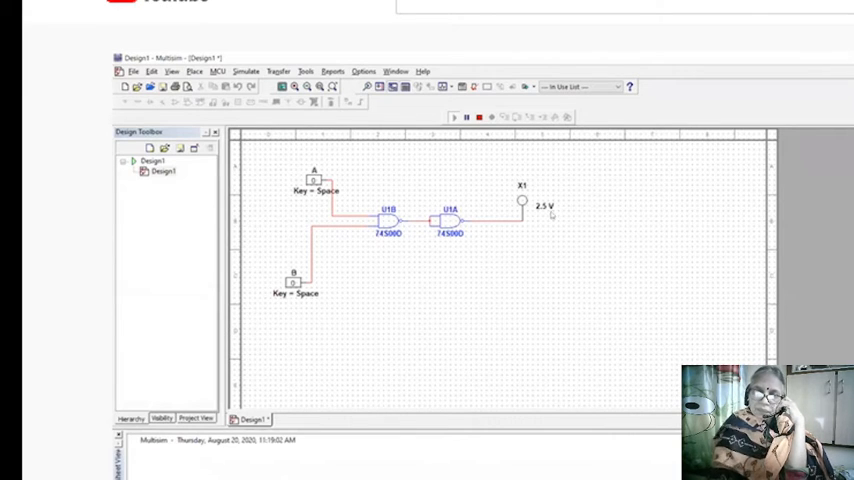
pyautogui.click(124, 160)
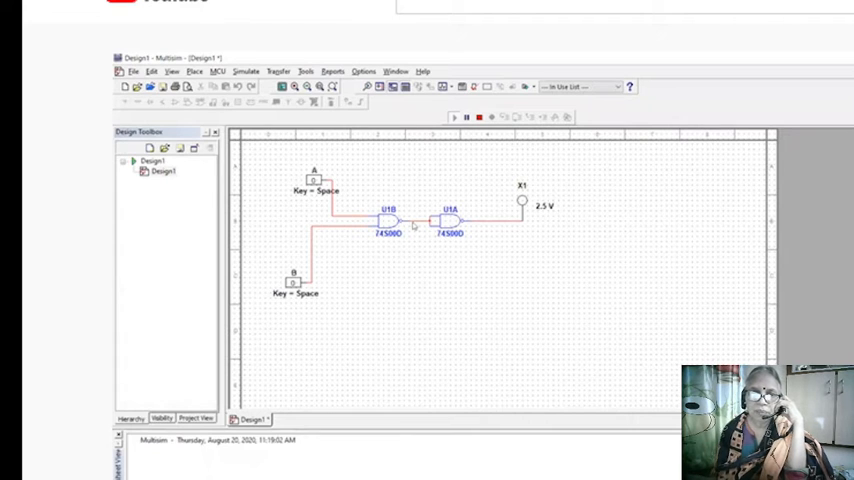
pyautogui.moveTo(488, 274)
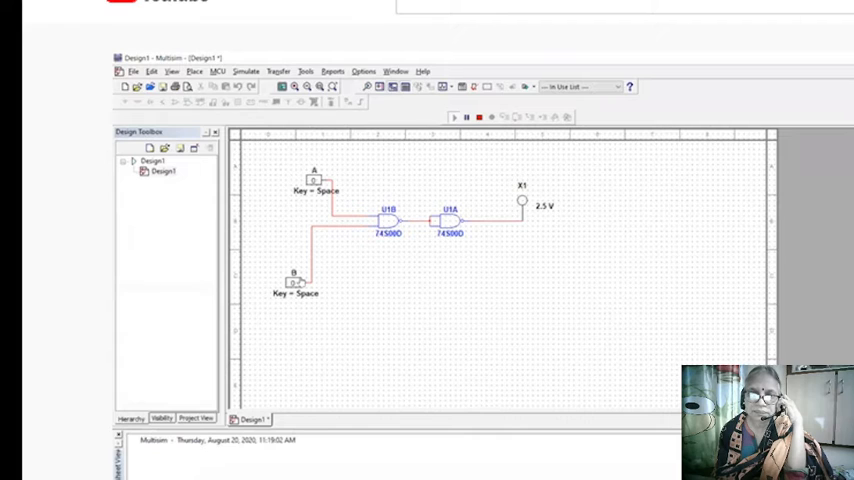
pyautogui.moveTo(500, 180)
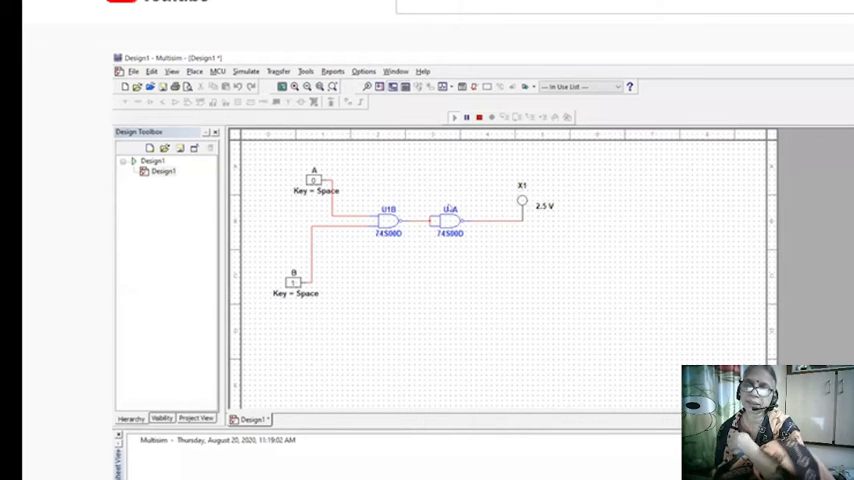
pyautogui.moveTo(282, 246)
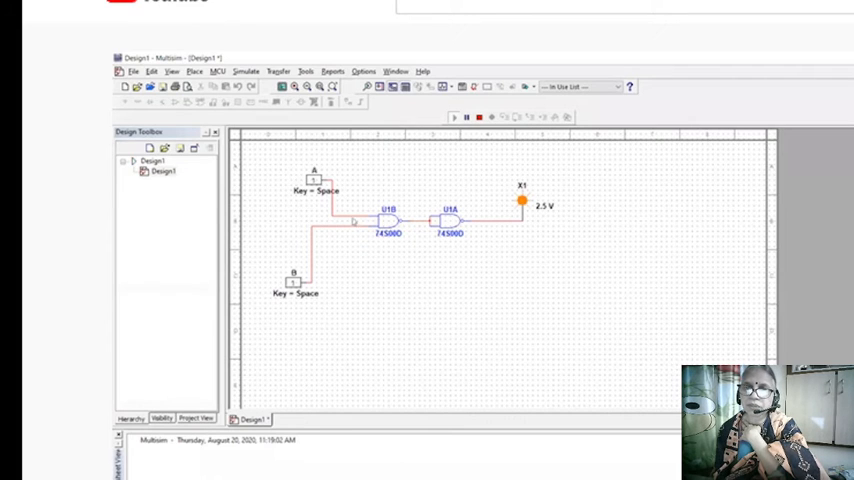
pyautogui.moveTo(616, 228)
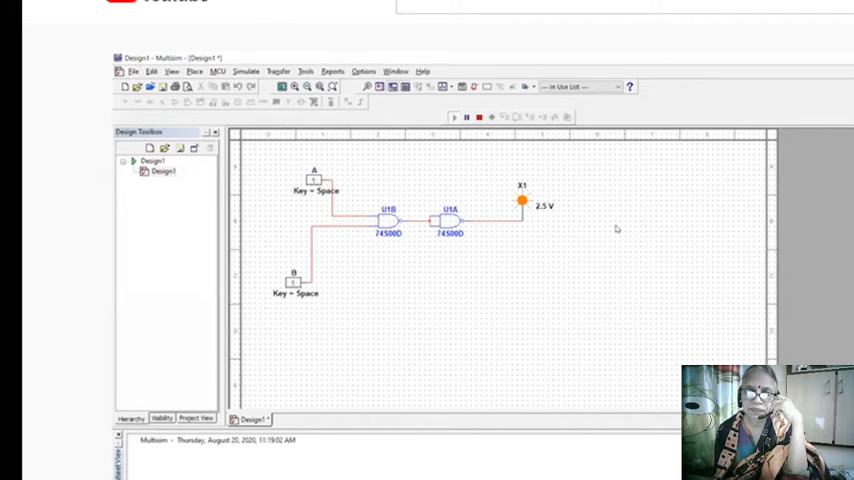
pyautogui.moveTo(428, 122)
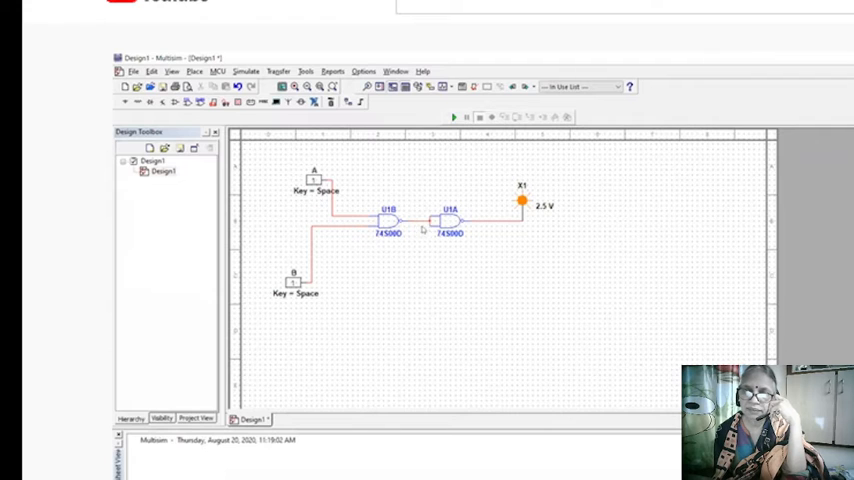
pyautogui.moveTo(410, 228)
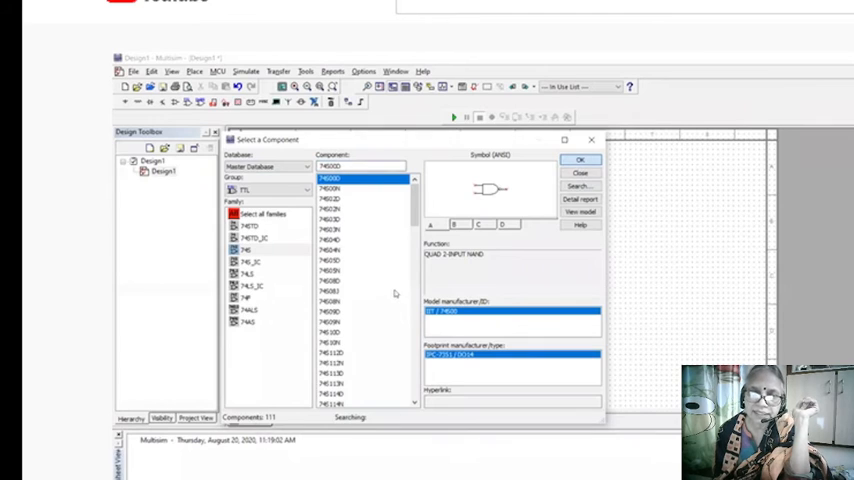
pyautogui.click(580, 160)
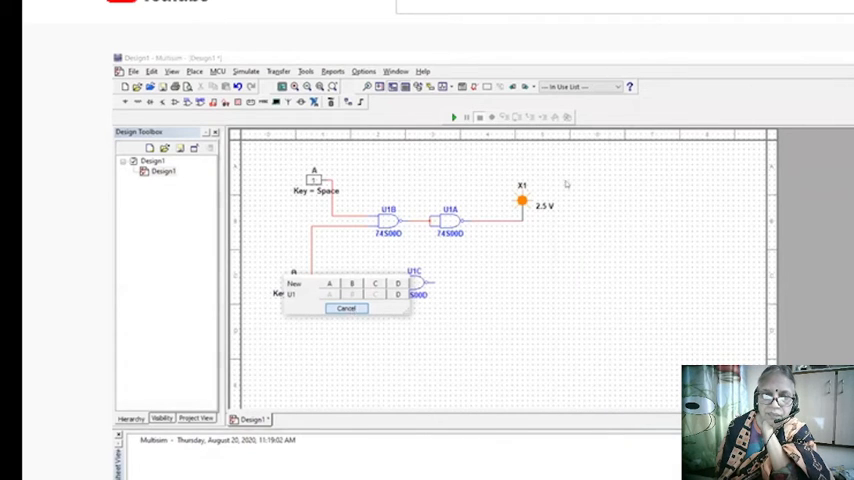
# - Place free gate section U2C of the chip for the OR circuit
pyautogui.click(346, 308)
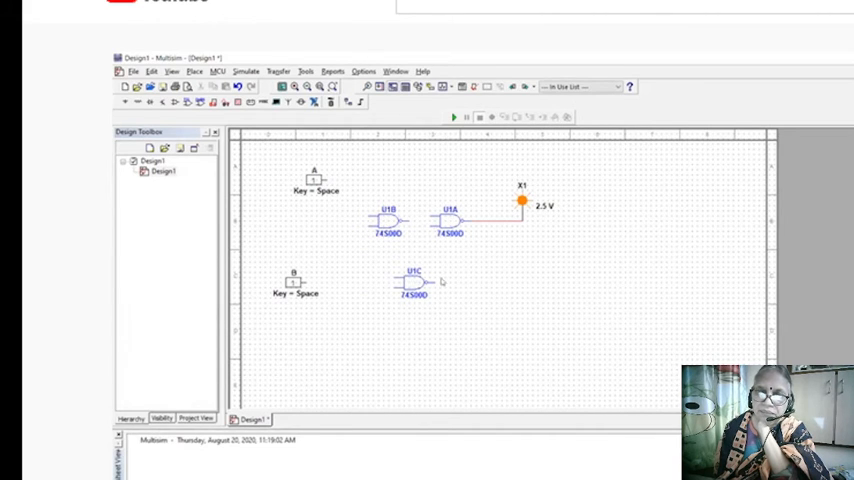
pyautogui.moveTo(468, 280)
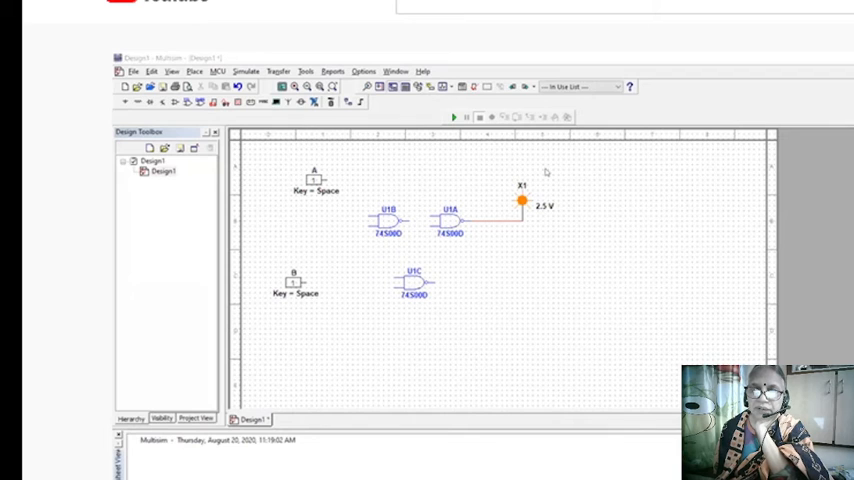
pyautogui.moveTo(372, 272)
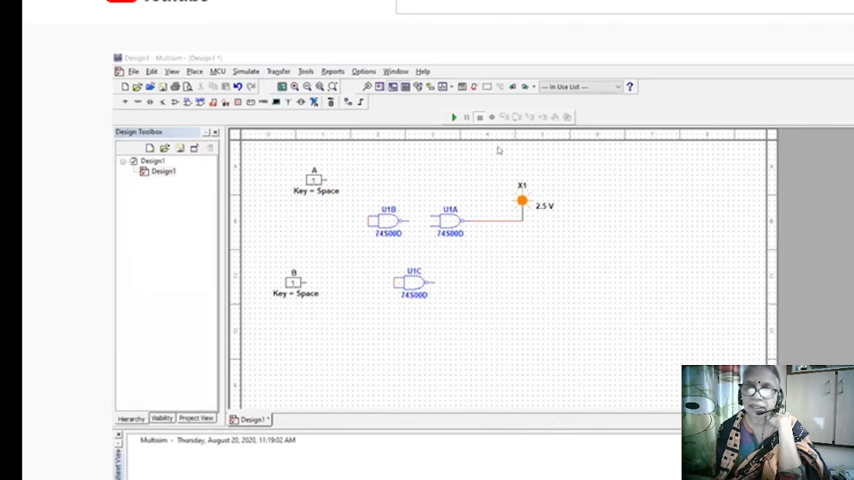
pyautogui.moveTo(412, 232)
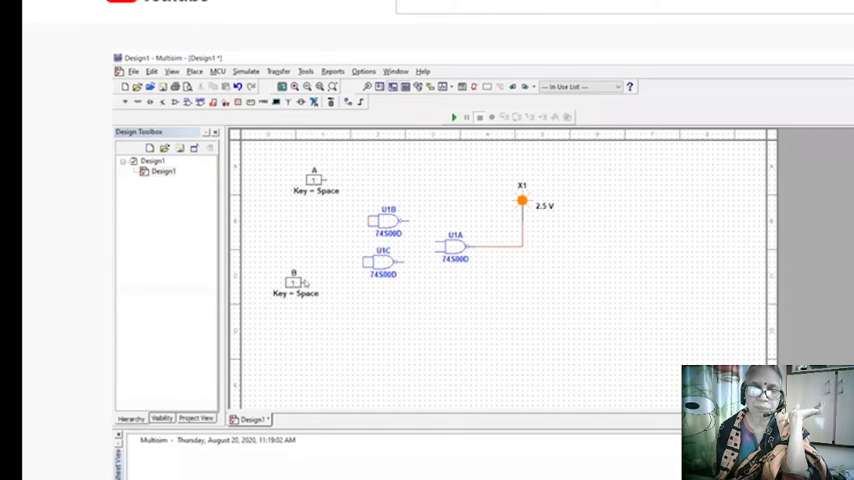
pyautogui.moveTo(356, 260)
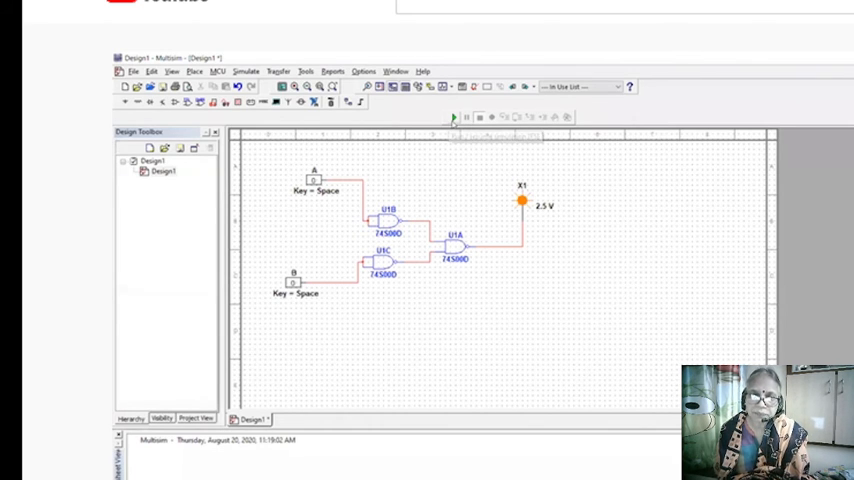
# - Simulate the NAND-based OR circuit and flip an input switch to check probe X1
pyautogui.click(456, 116)
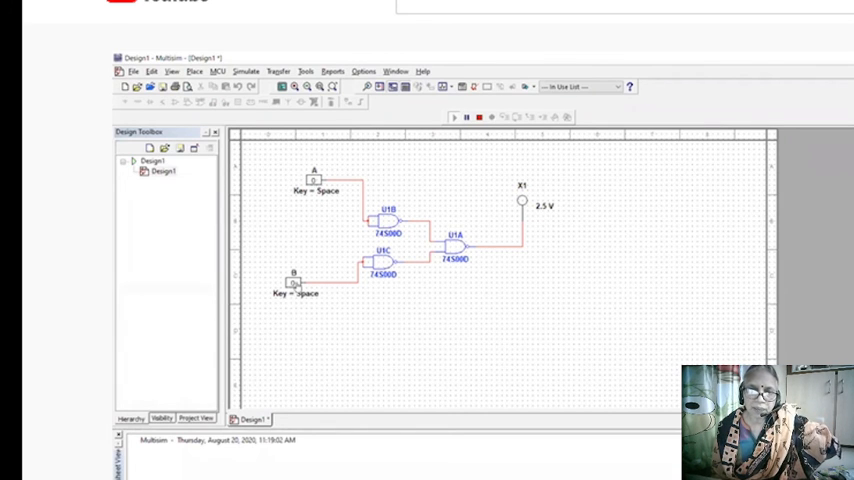
pyautogui.click(522, 200)
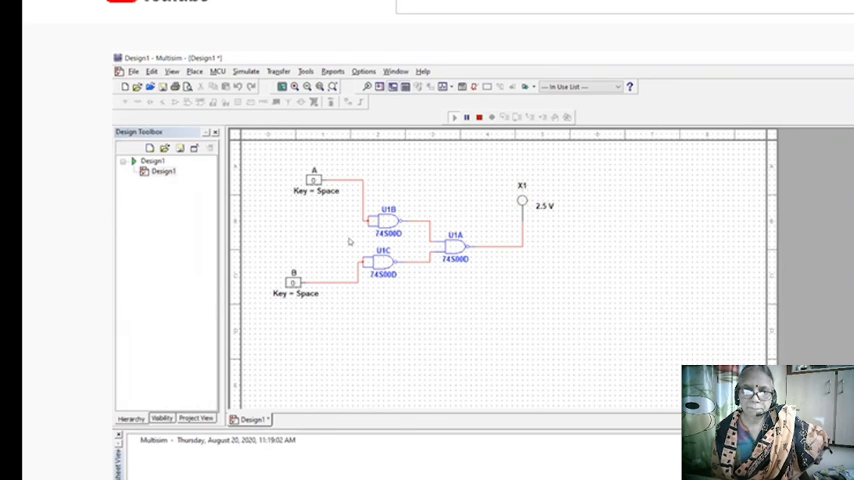
pyautogui.moveTo(336, 136)
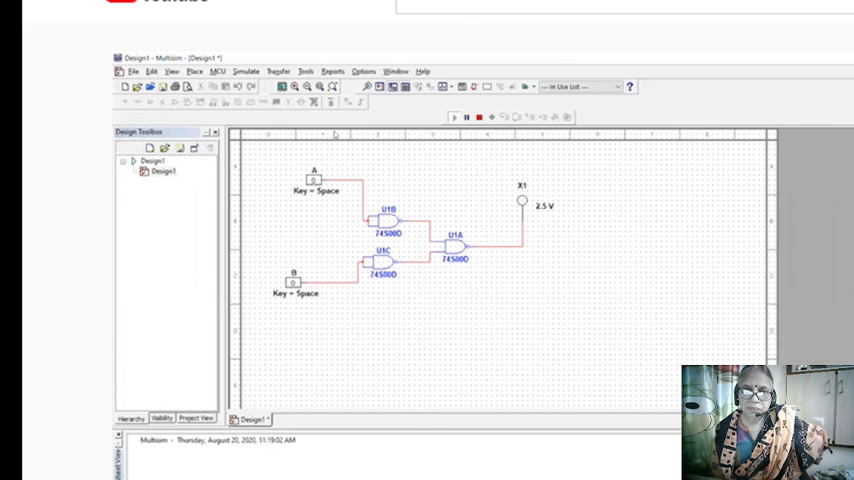
pyautogui.moveTo(318, 300)
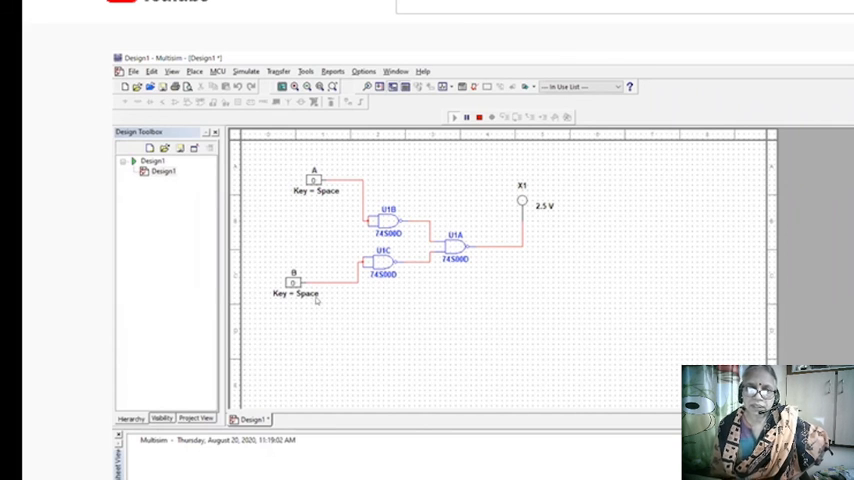
pyautogui.moveTo(316, 256)
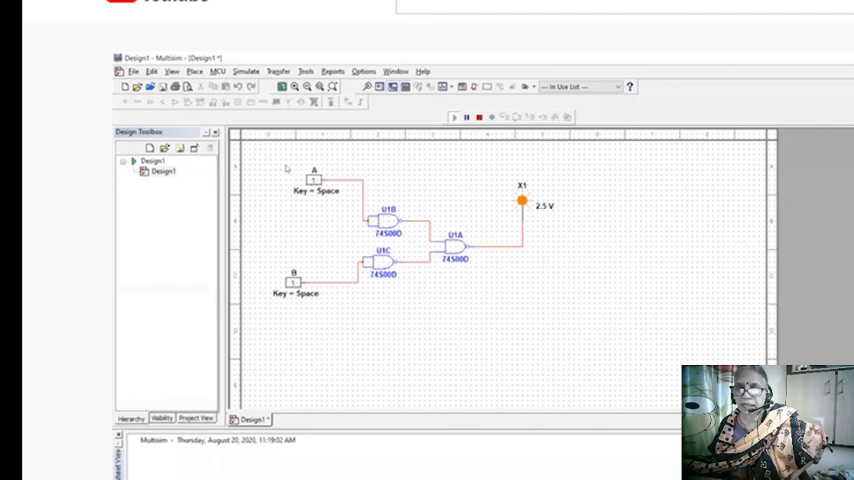
pyautogui.moveTo(416, 292)
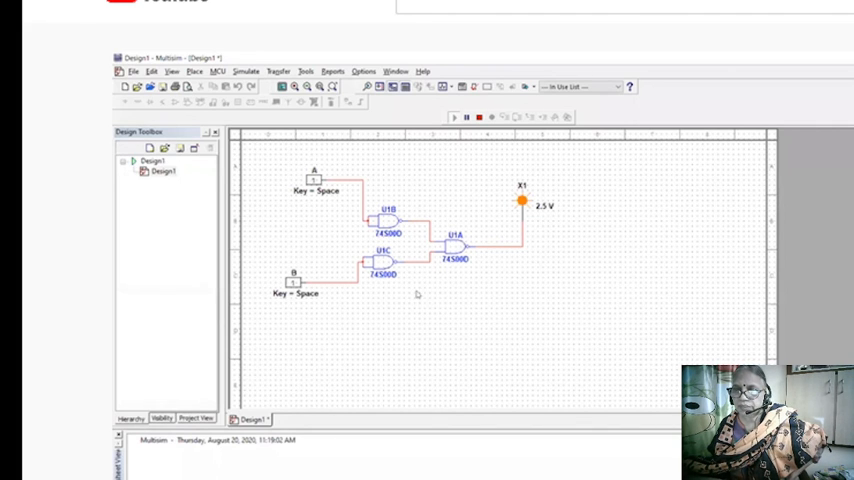
pyautogui.moveTo(440, 222)
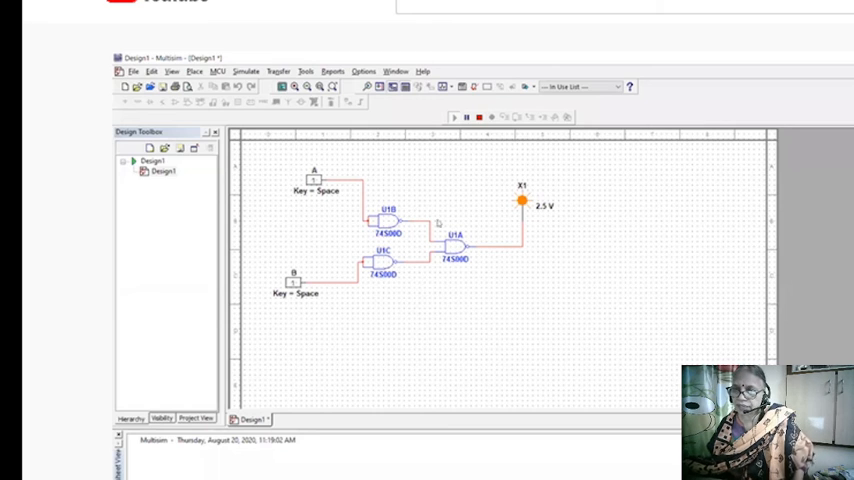
pyautogui.moveTo(488, 264)
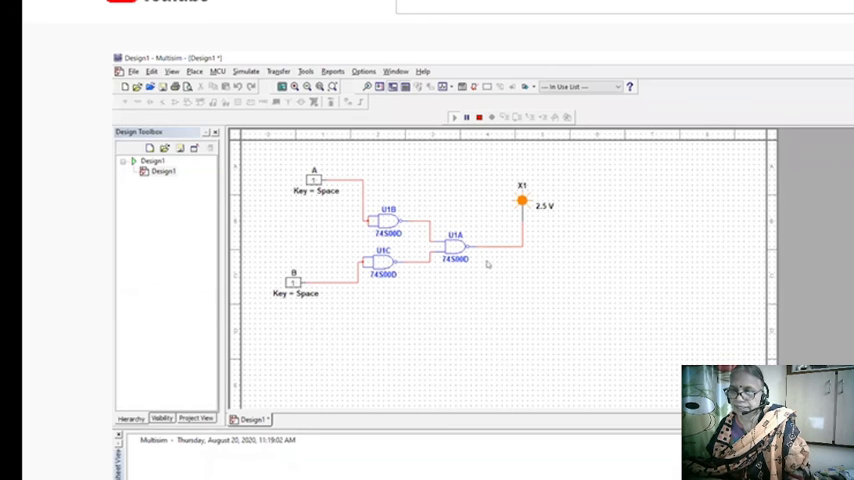